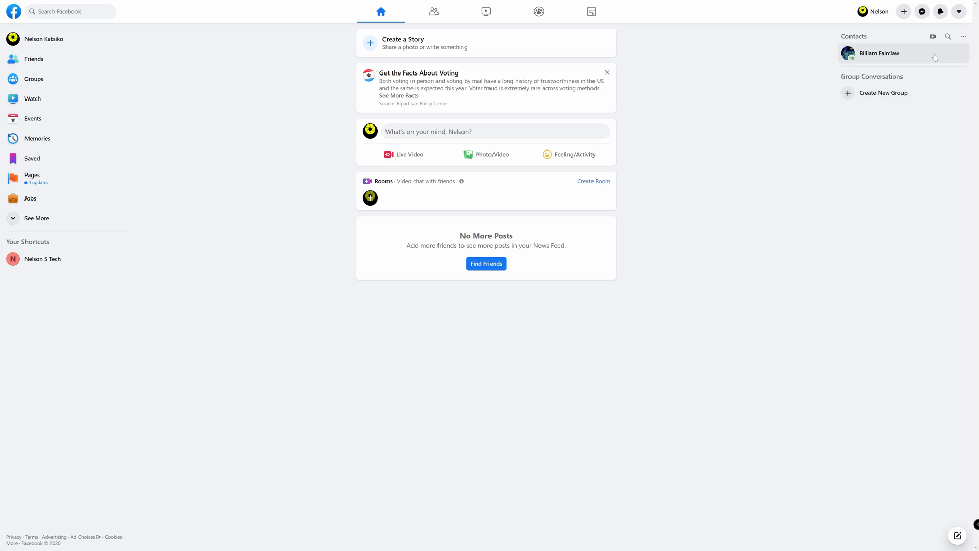
{"action": "mouse_move", "coordinate": [959, 11]}
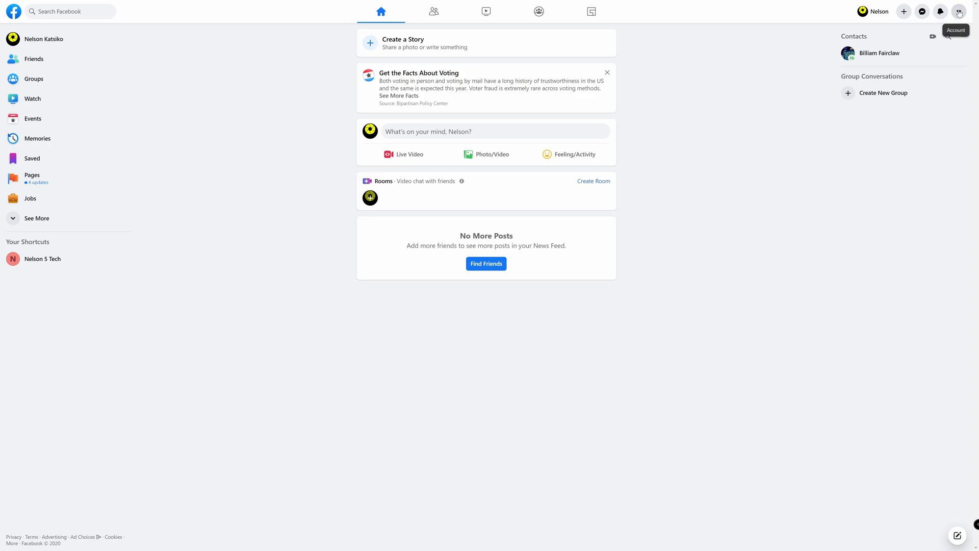
Step: Show the account menu's Settings & Privacy options
{"action": "left_click", "coordinate": [972, 11]}
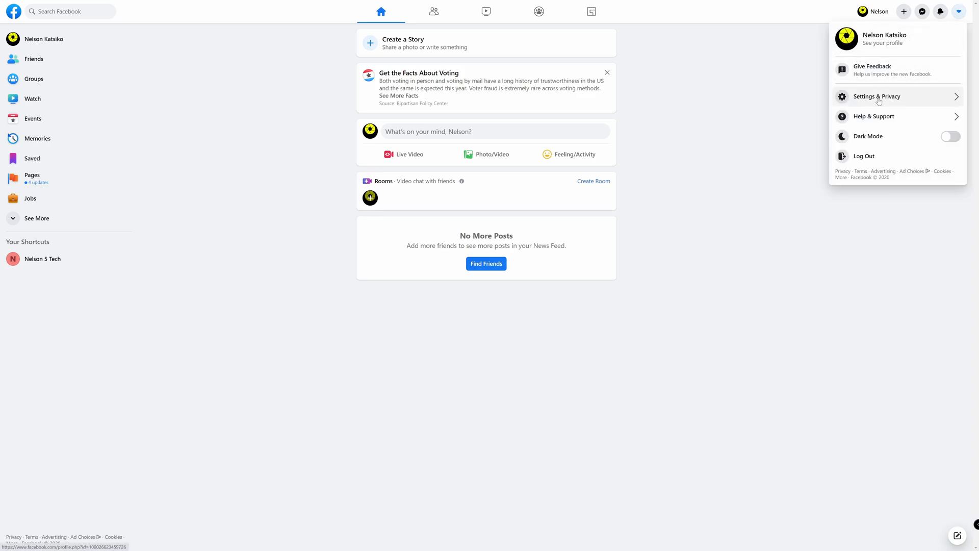
{"action": "left_click", "coordinate": [877, 96]}
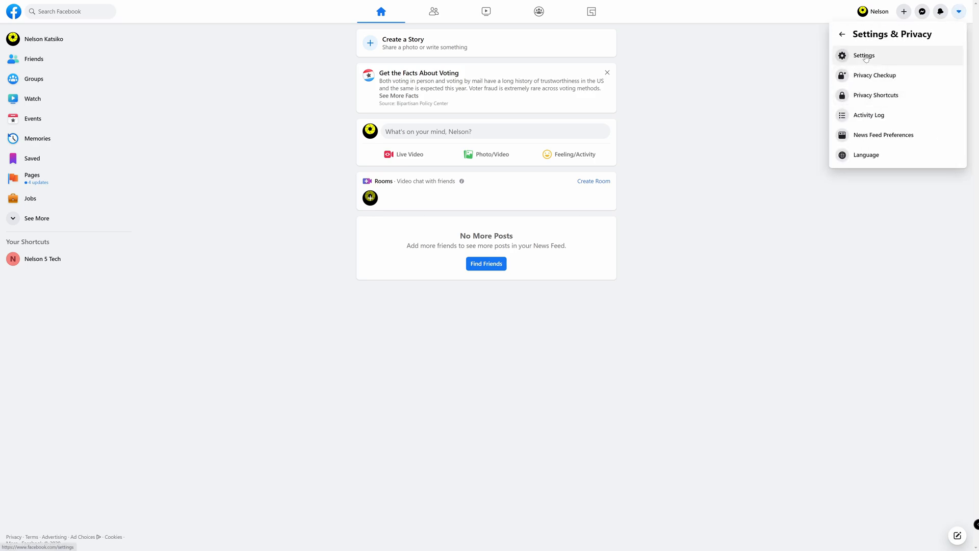
Step: Go to the Privacy section of the account Settings page
{"action": "left_click", "coordinate": [866, 55]}
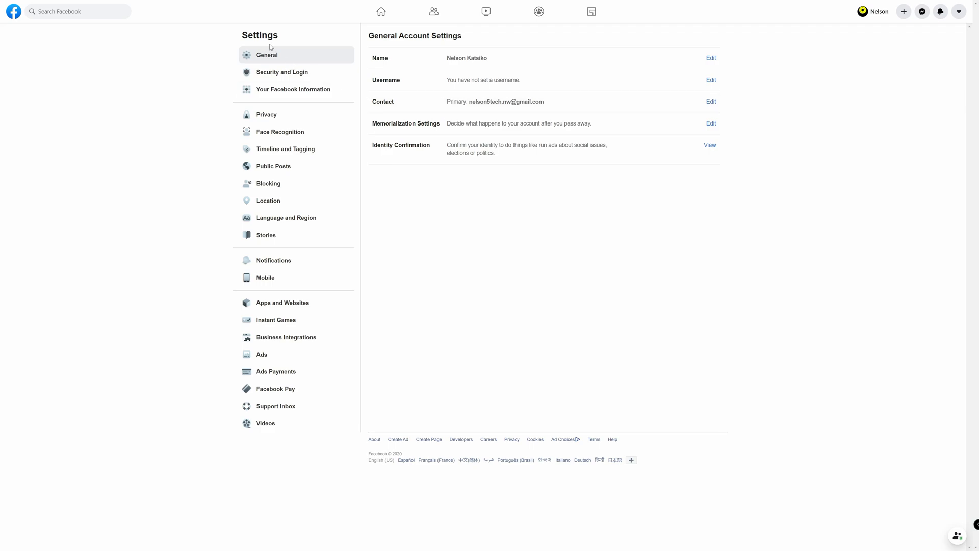
{"action": "mouse_move", "coordinate": [267, 118]}
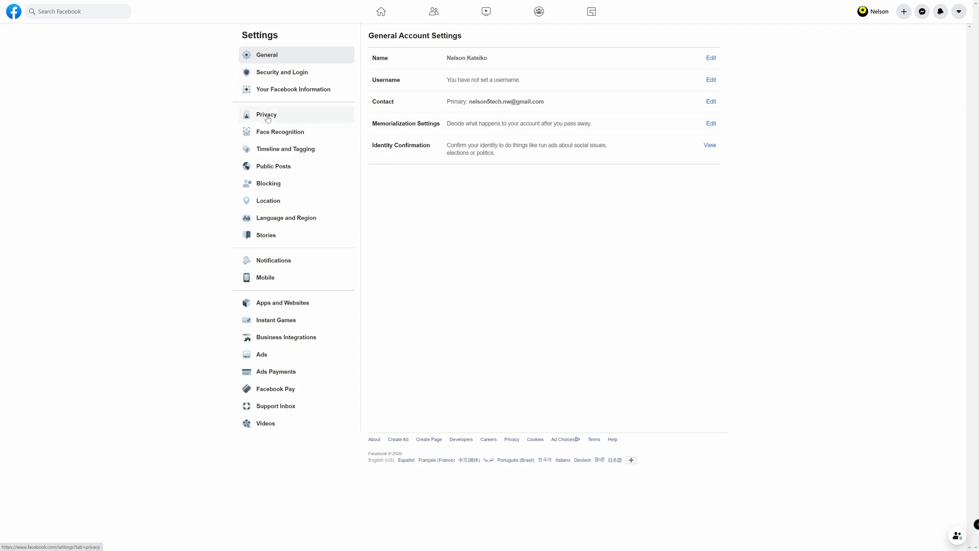
{"action": "left_click", "coordinate": [267, 114]}
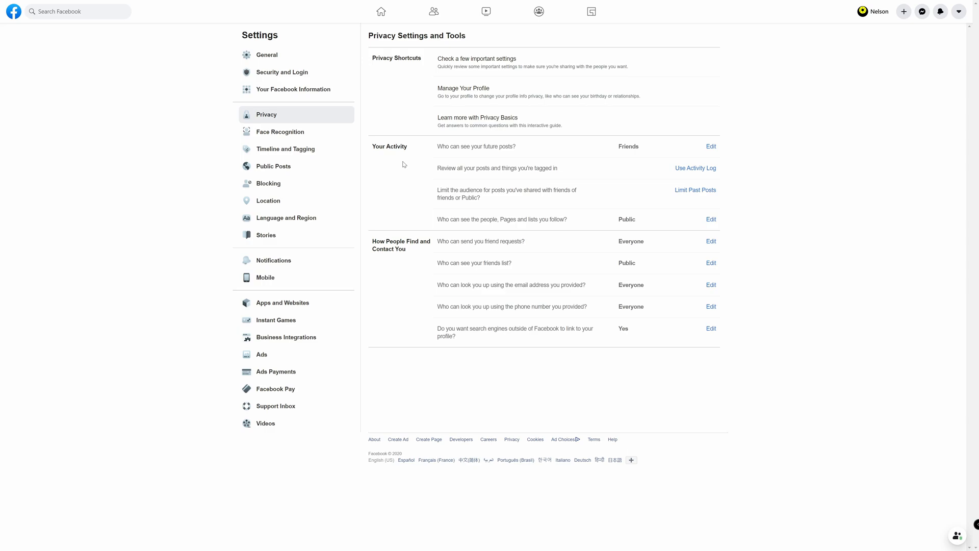
{"action": "mouse_move", "coordinate": [517, 158]}
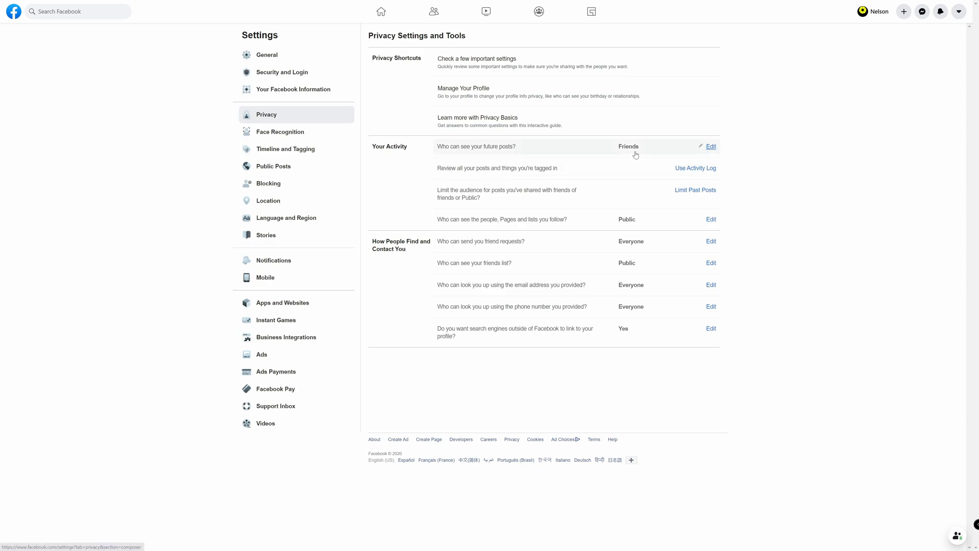
Step: Edit 'Who can see your future posts?' and reveal its audience choices (Public, Friends, Friends except)
{"action": "left_click", "coordinate": [710, 146]}
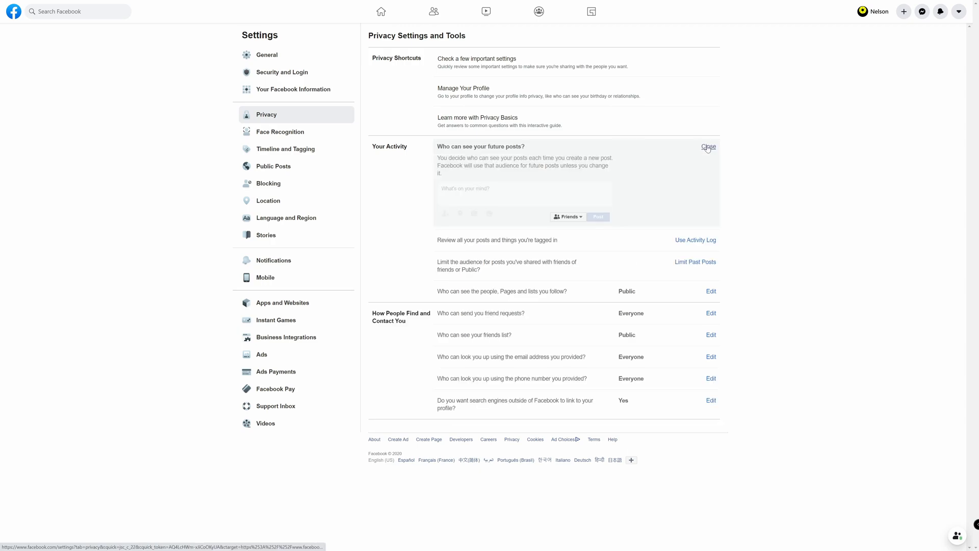
{"action": "mouse_move", "coordinate": [398, 227]}
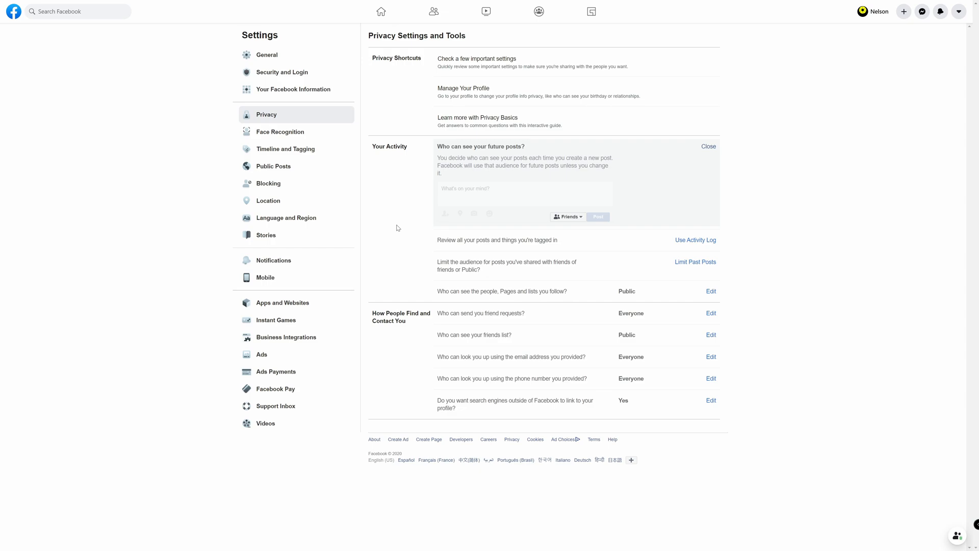
{"action": "mouse_move", "coordinate": [567, 216]}
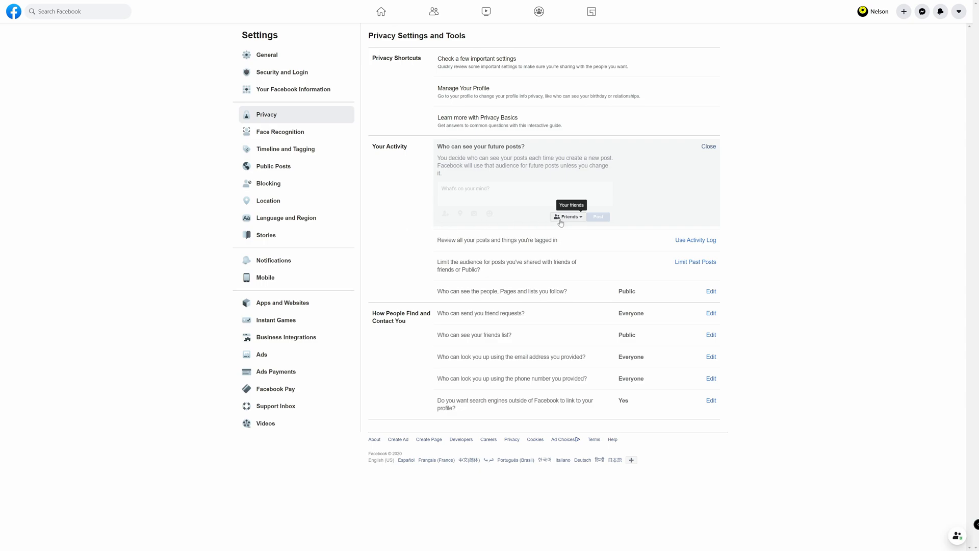
{"action": "left_click", "coordinate": [568, 216]}
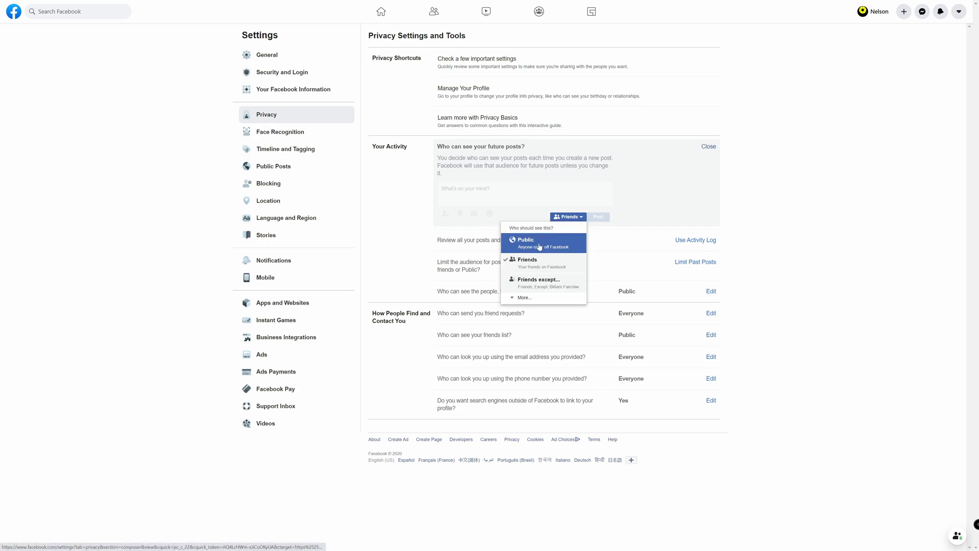
{"action": "mouse_move", "coordinate": [523, 286]}
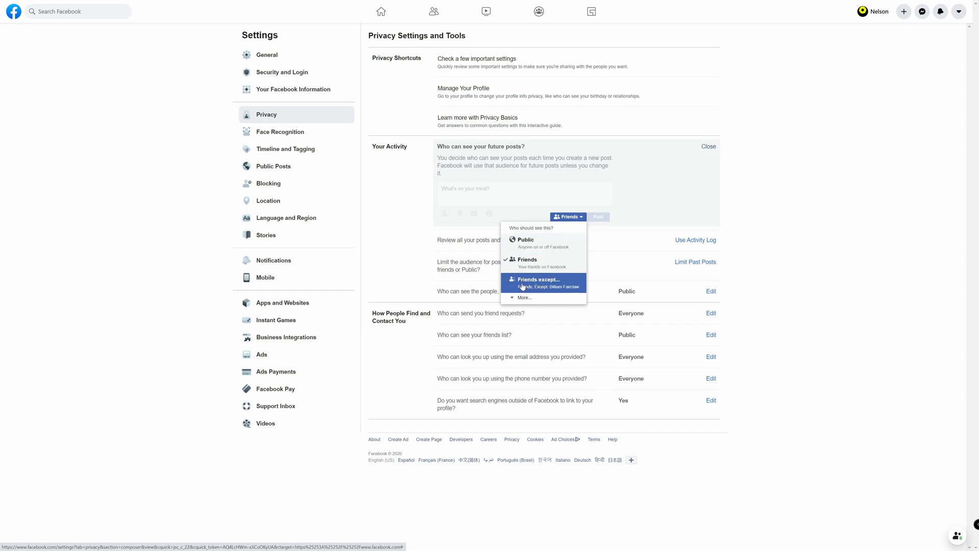
Step: Choose 'Friends except...' as the audience for future posts
{"action": "left_click", "coordinate": [538, 279]}
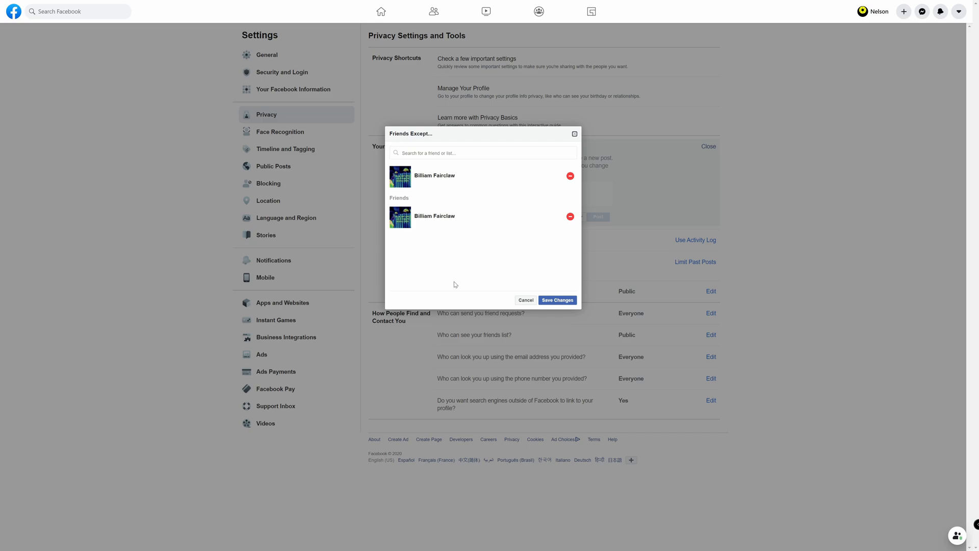
{"action": "mouse_move", "coordinate": [480, 281]}
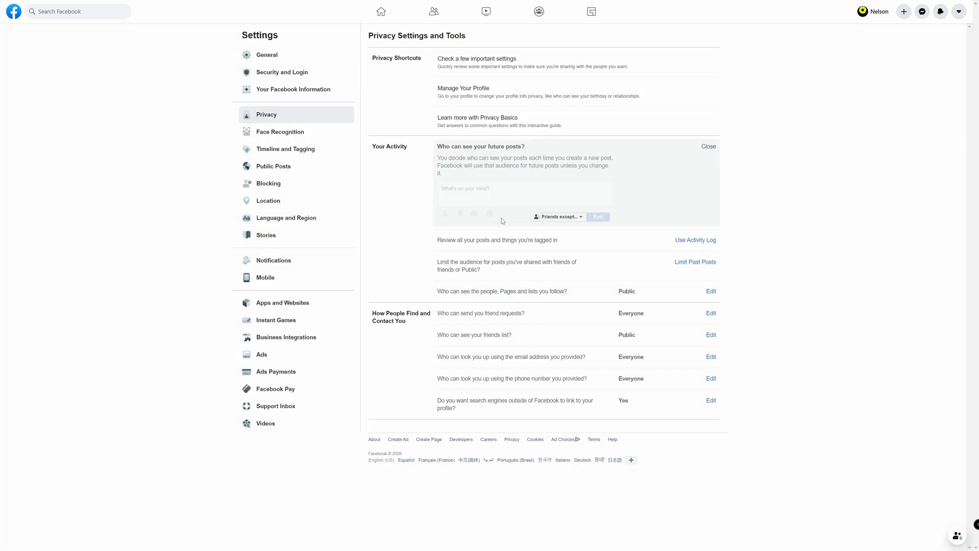
{"action": "mouse_move", "coordinate": [557, 216]}
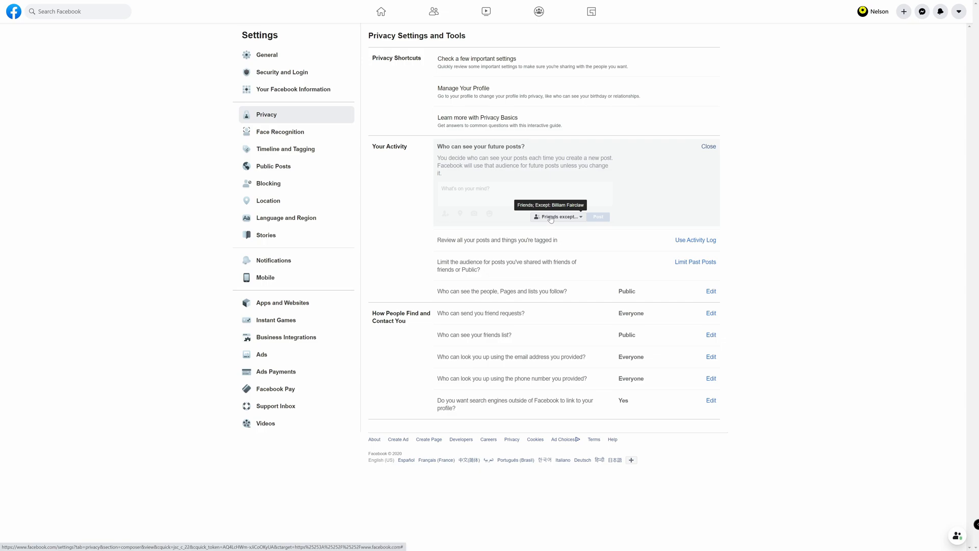
{"action": "mouse_move", "coordinate": [745, 232]}
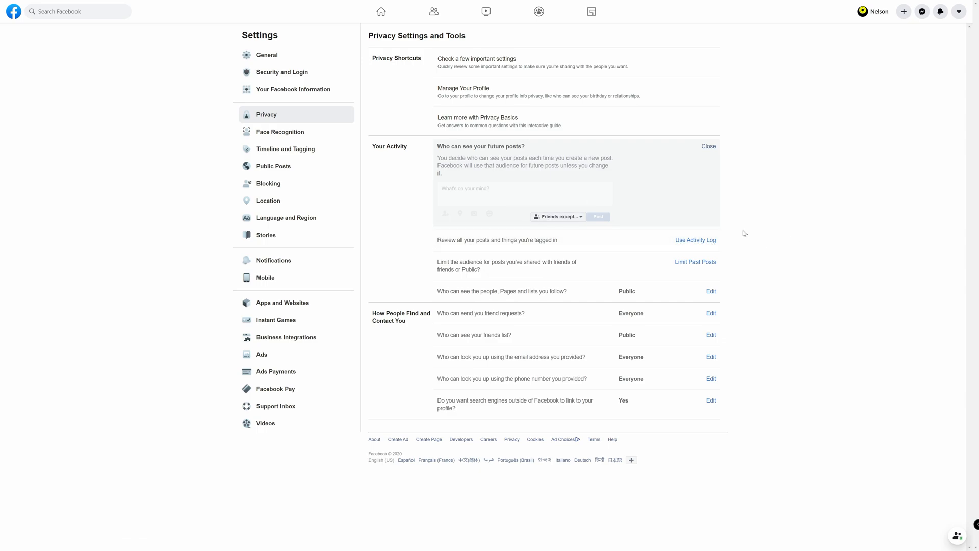